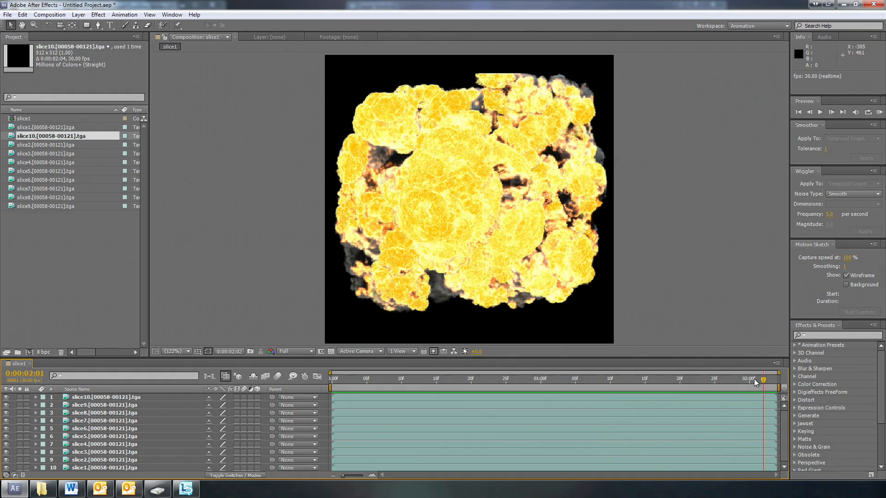
Step: Hide the upper slice layers and scrub the timeline to around 01:29 into the explosion
click(713, 378)
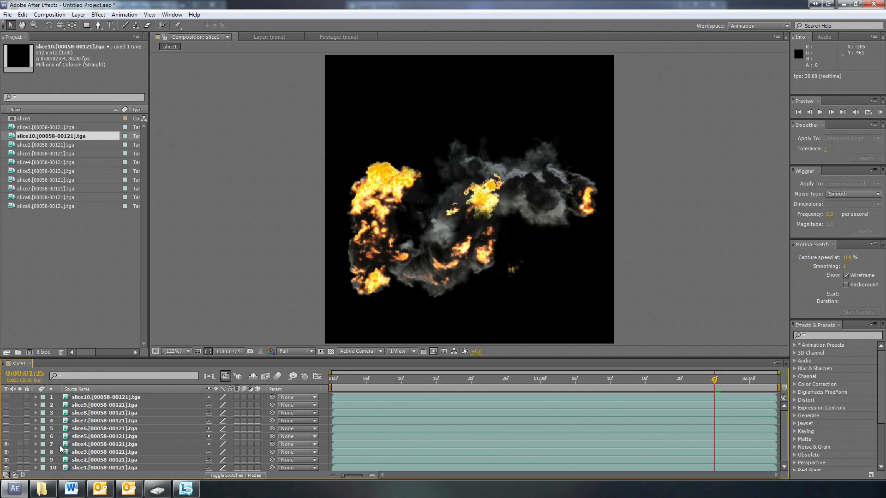
click(743, 379)
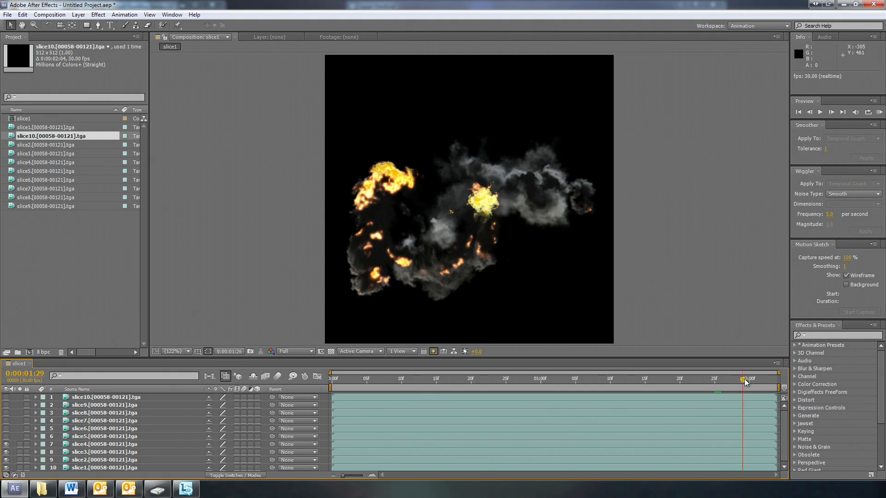
click(602, 379)
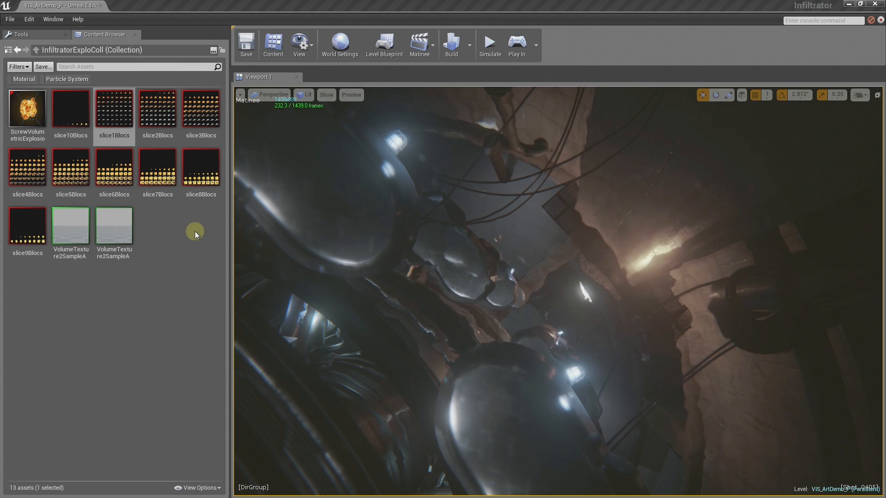
Step: Inspect the slice1Blocs atlas full-size in the Texture Editor, then close it
double_click(114, 107)
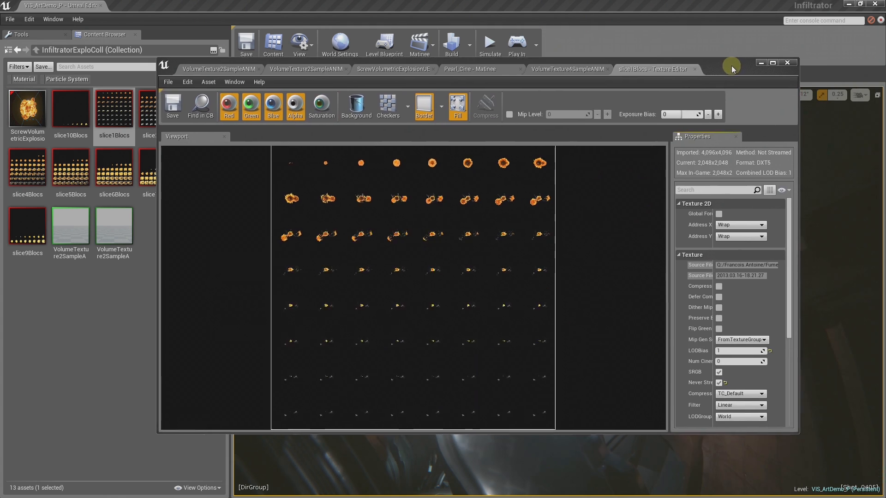
click(772, 62)
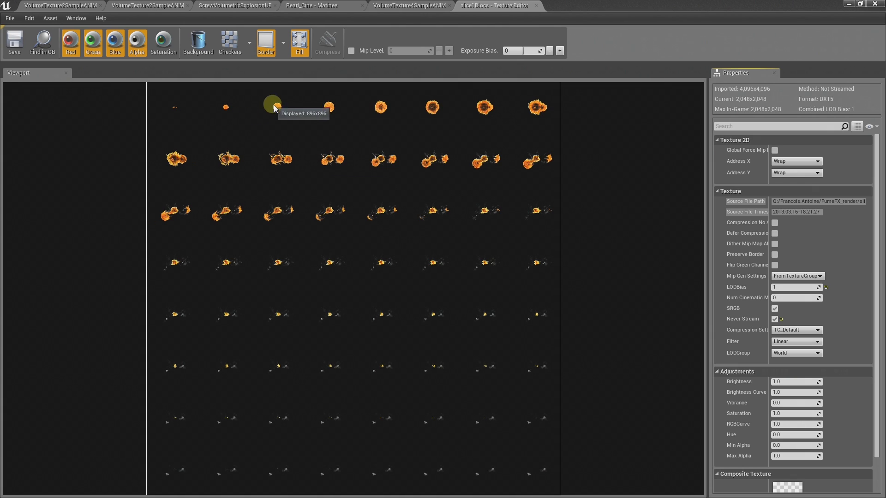
mouse_move(586, 165)
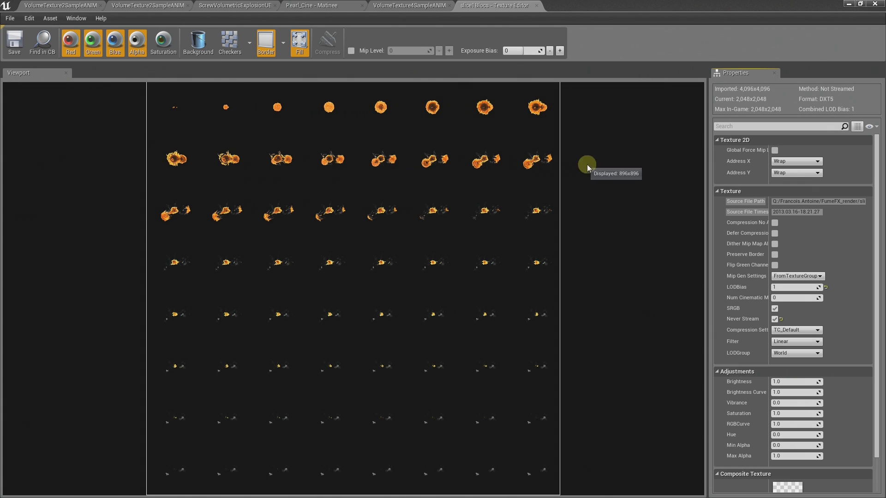
mouse_move(493, 5)
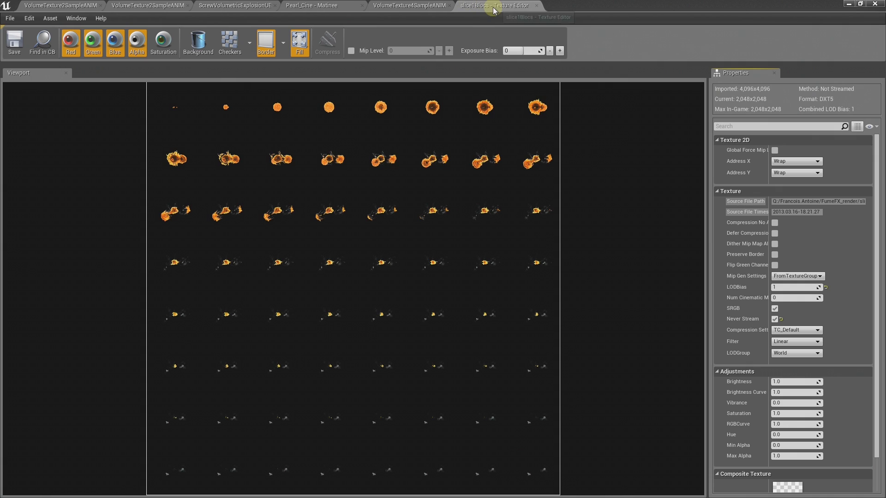
mouse_move(563, 7)
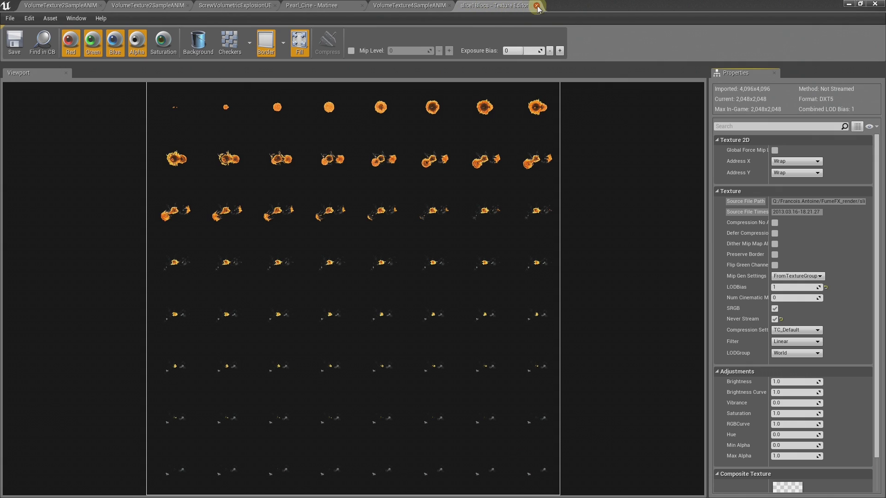
click(537, 6)
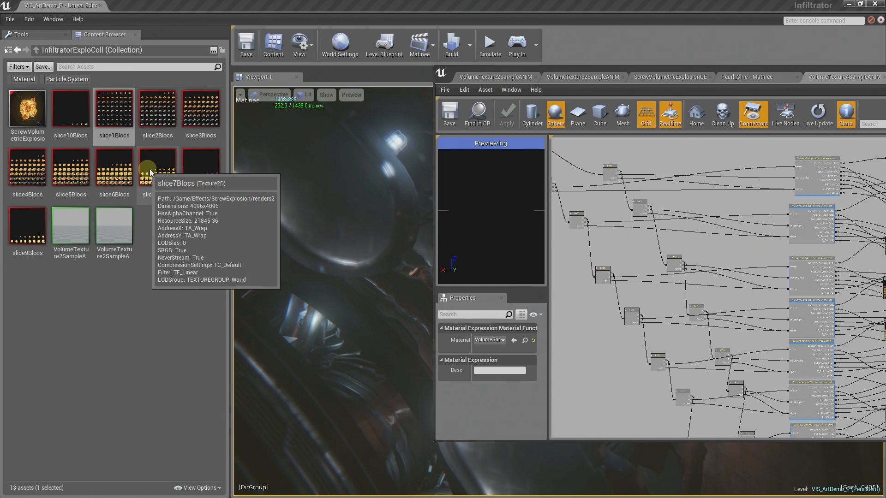
Step: Inspect the slice7Blocs atlas full-size, showing its grid of 4096×4096 explosion frames
double_click(157, 165)
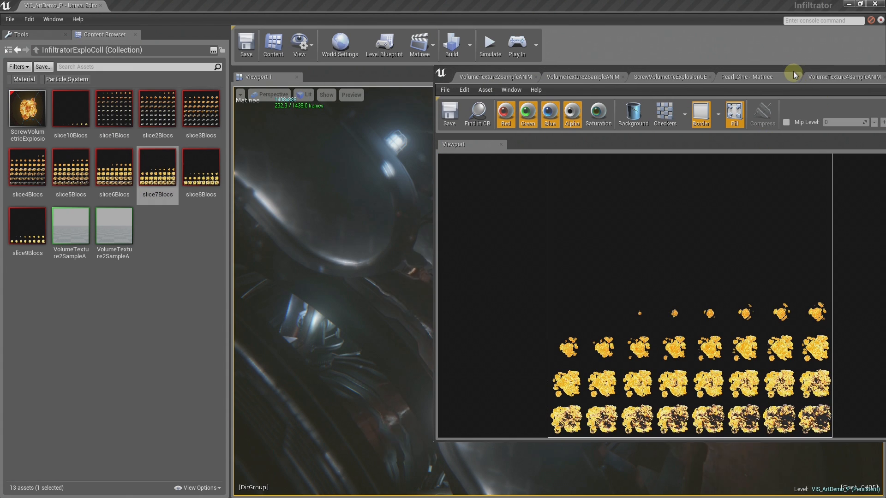
double_click(157, 166)
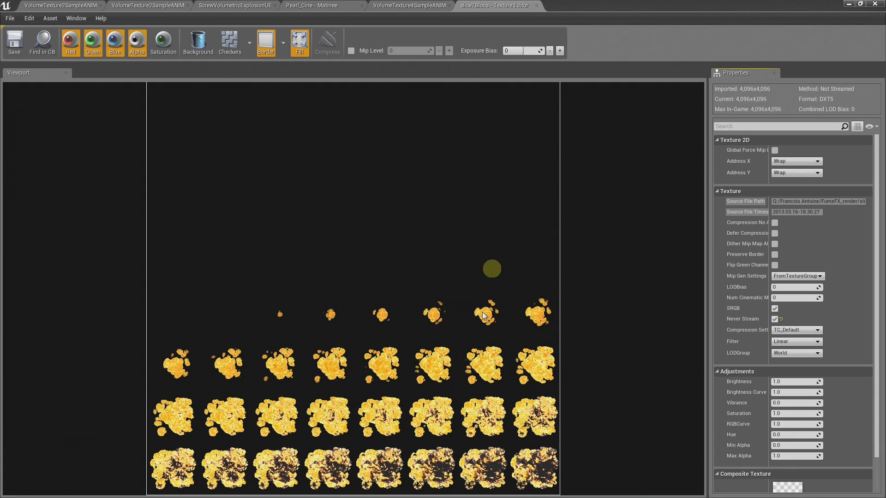
mouse_move(620, 326)
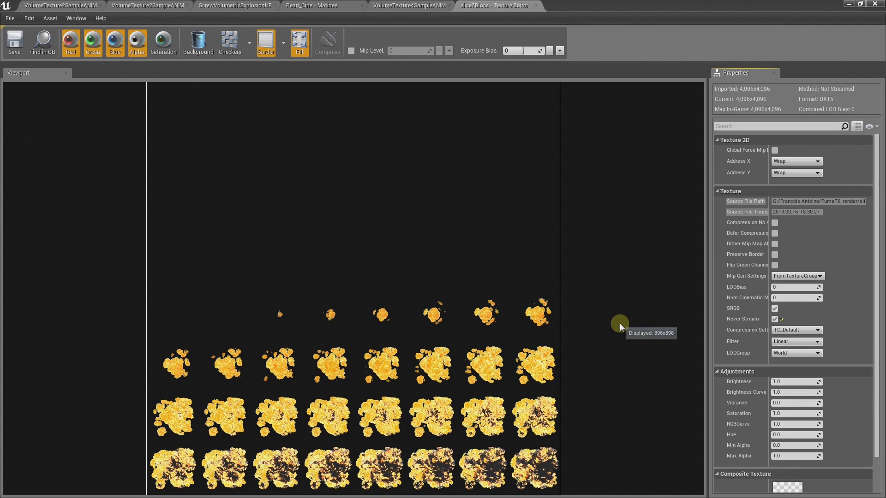
mouse_move(446, 184)
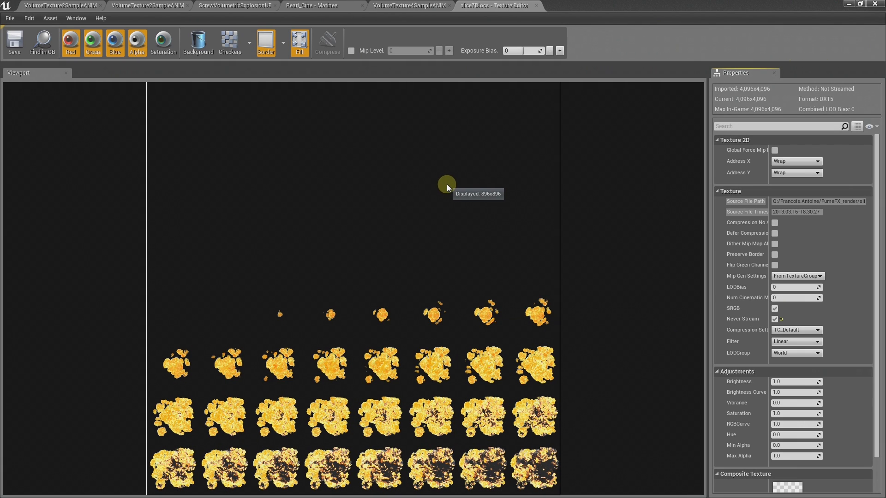
mouse_move(527, 311)
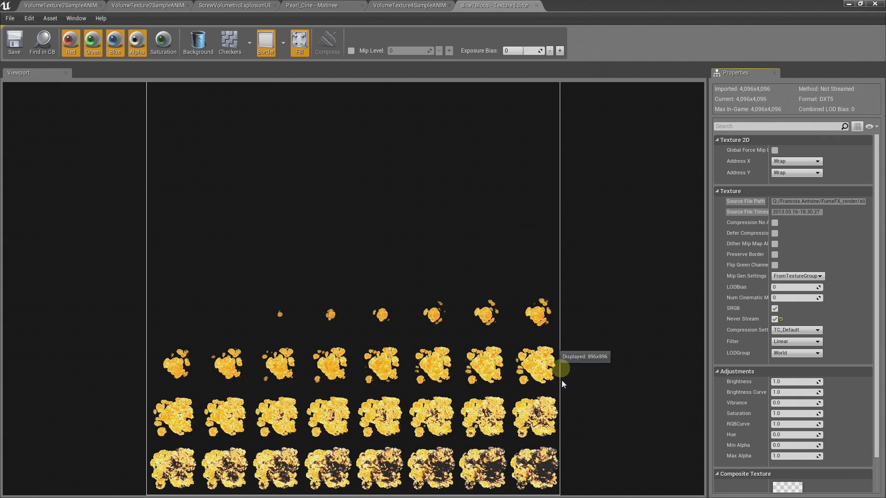
mouse_move(664, 231)
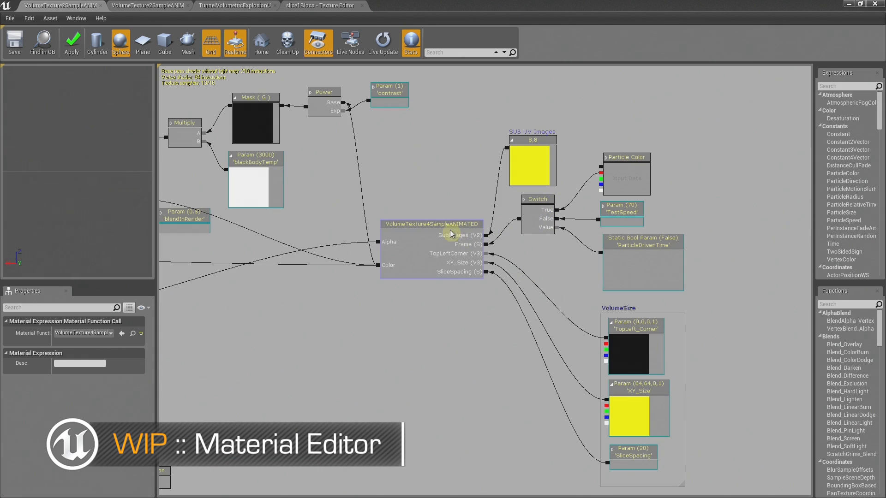
mouse_move(437, 271)
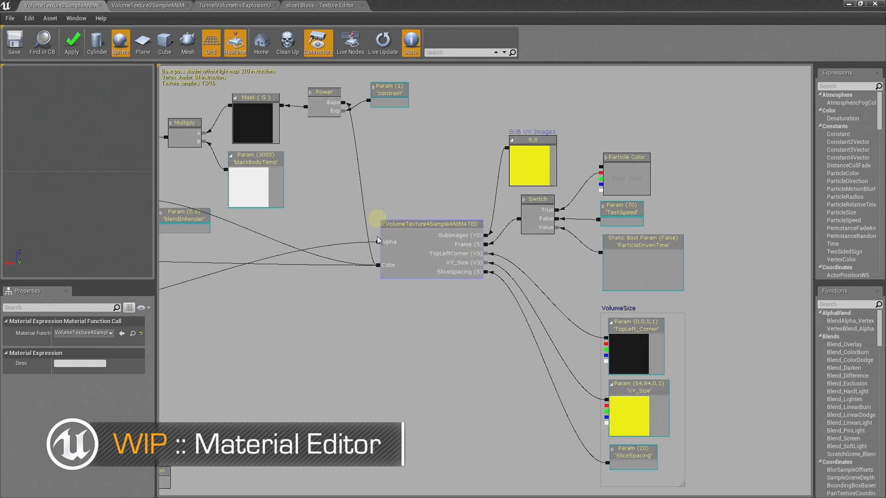
mouse_move(440, 240)
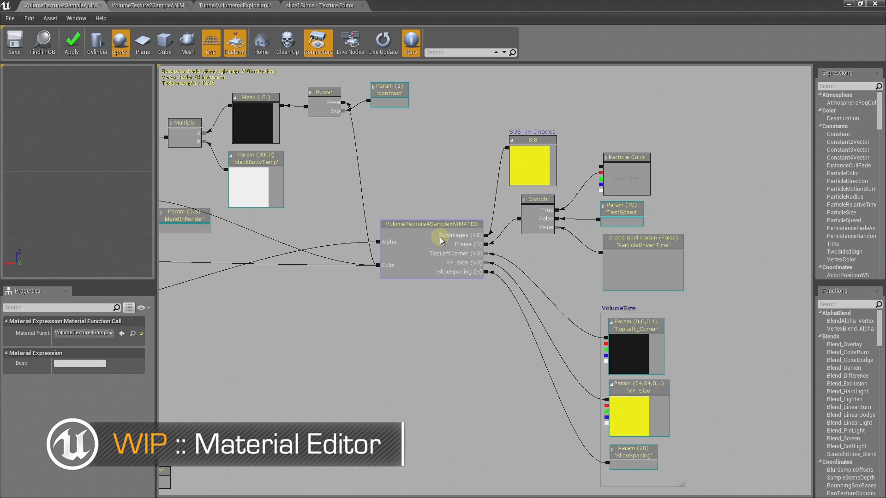
click(411, 5)
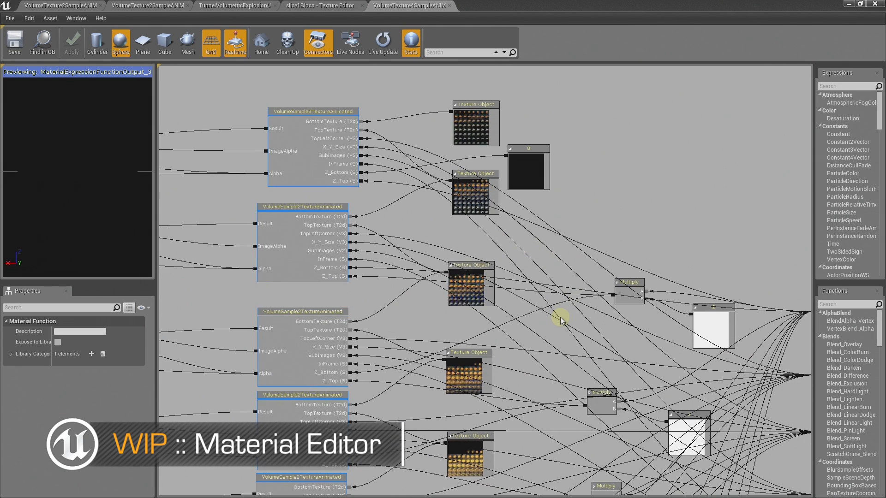
mouse_move(578, 325)
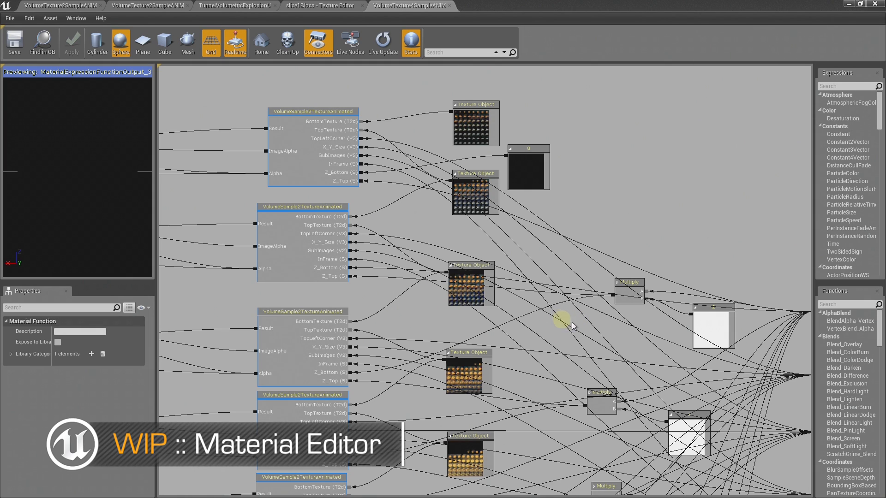
mouse_move(563, 200)
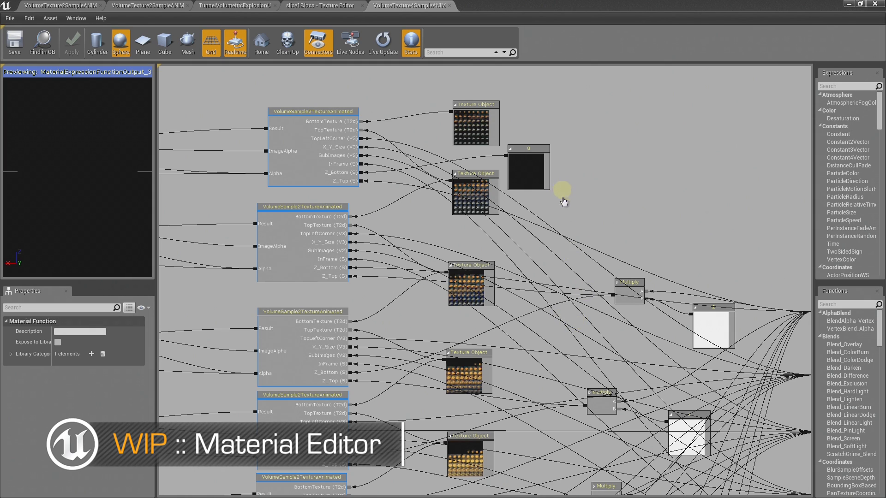
click(299, 170)
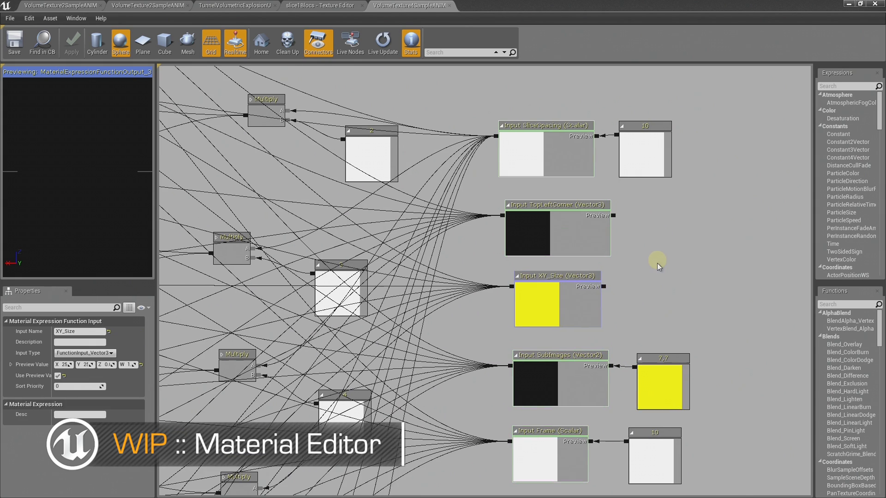
mouse_move(597, 220)
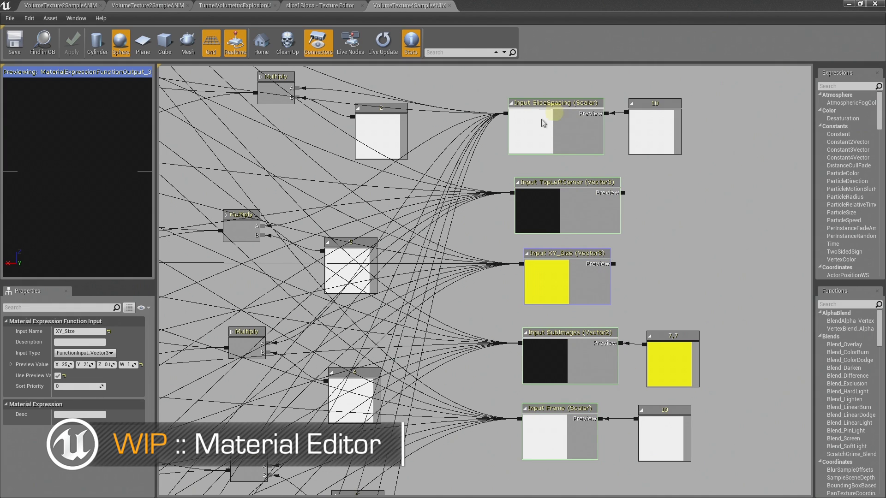
mouse_move(479, 29)
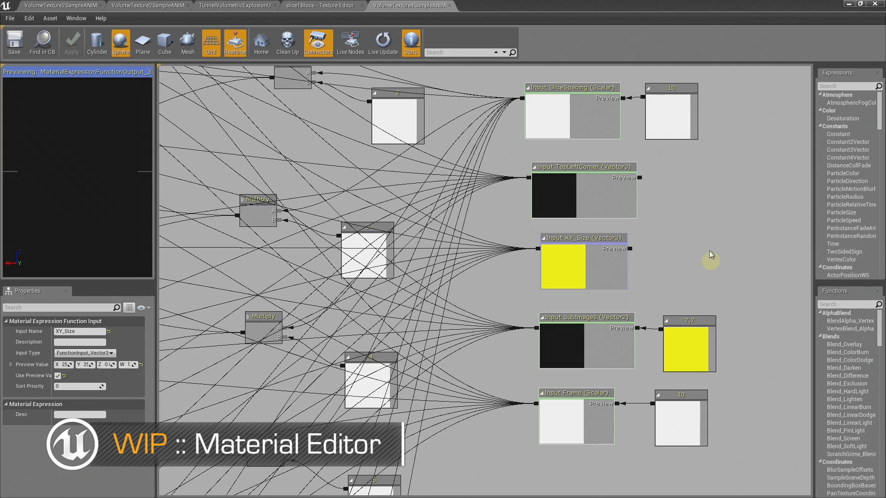
mouse_move(711, 229)
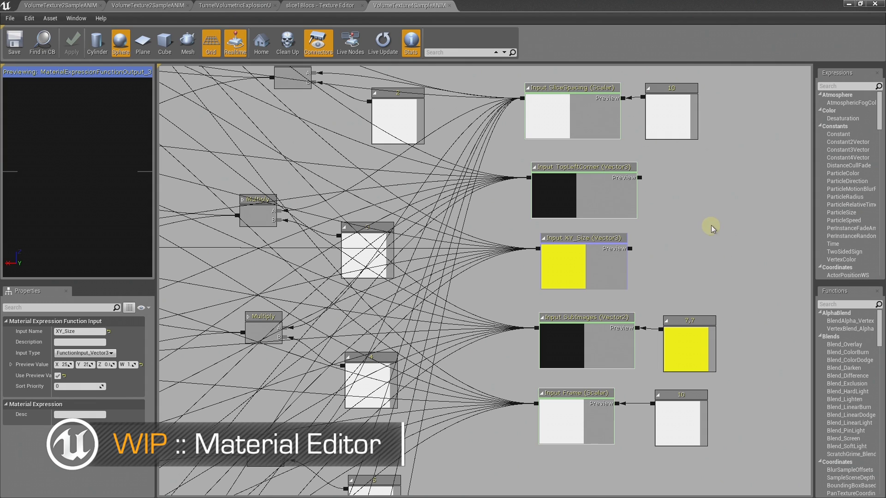
mouse_move(450, 7)
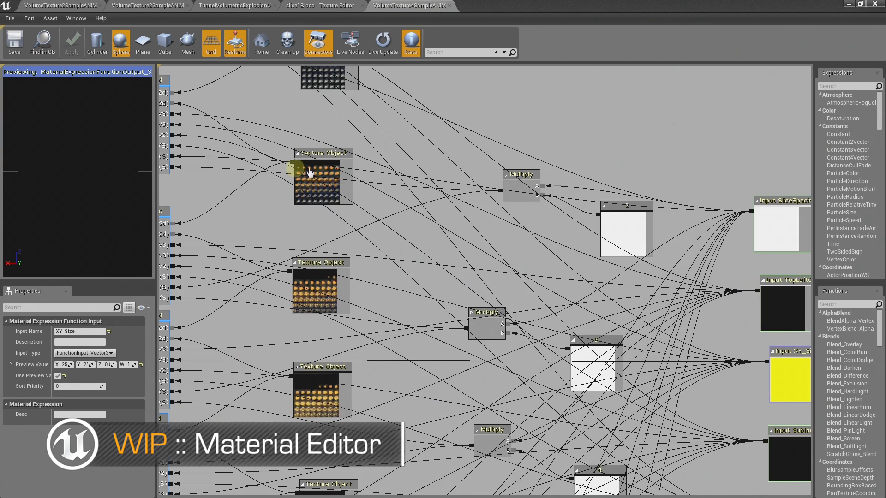
Step: Set the Spawn module's Burst List Count from 500 to 2000 particles
click(235, 5)
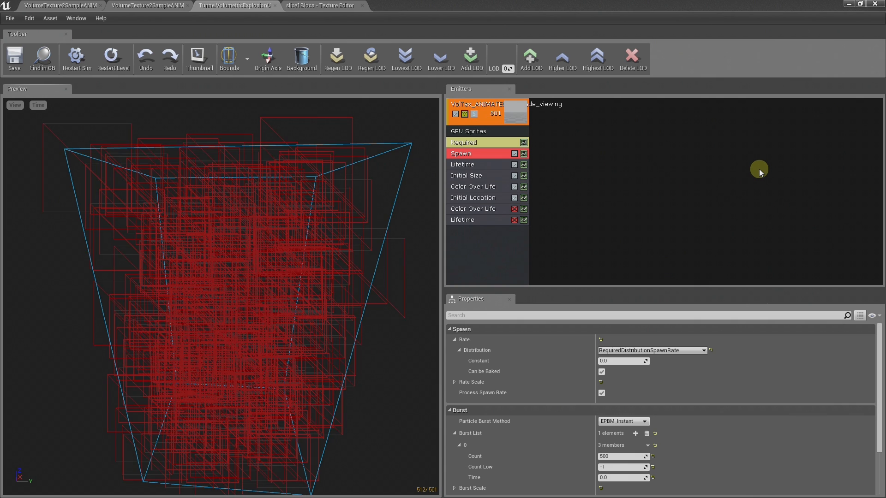
mouse_move(566, 215)
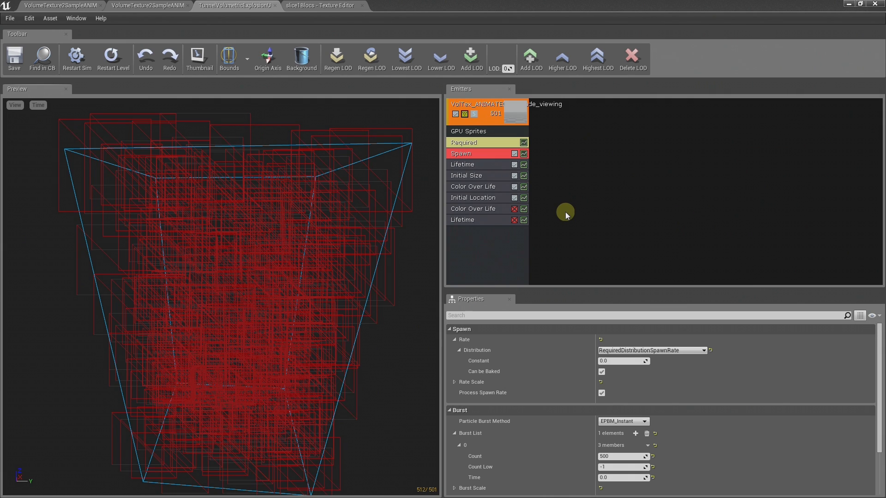
click(76, 59)
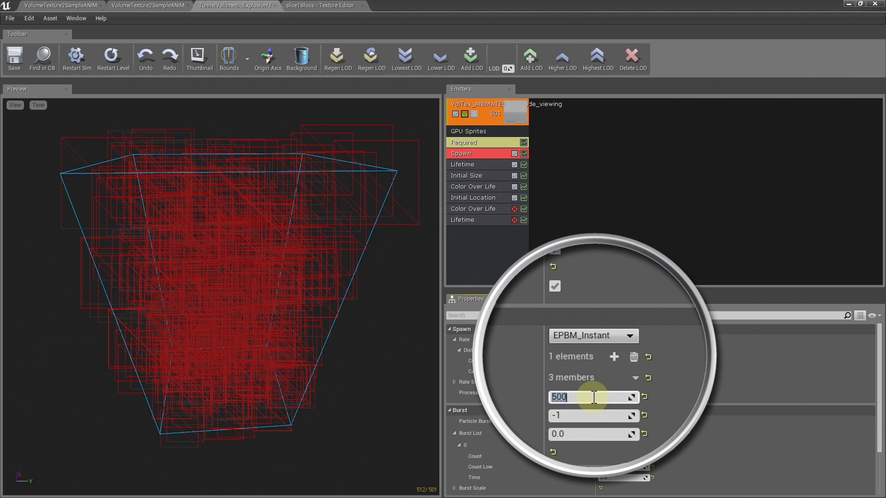
text(2000)
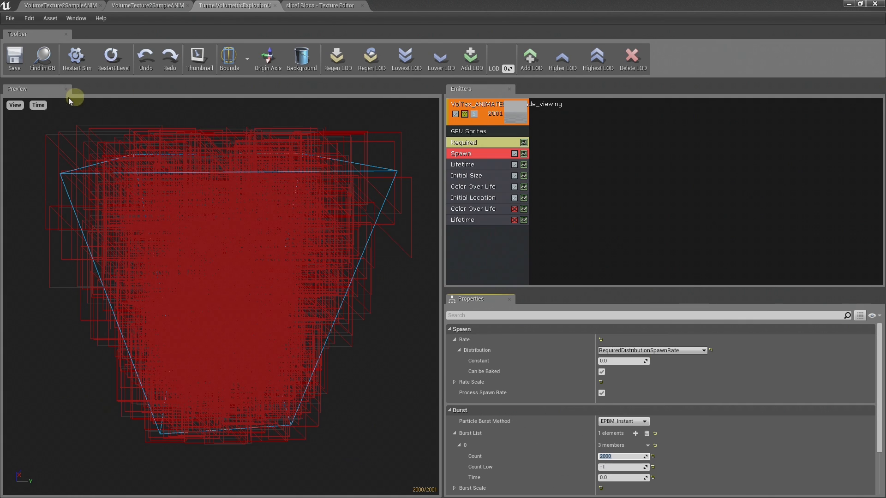
Step: Turn off wireframe in the Cascade preview to see the glowing fireball, then return to its material graph
click(15, 104)
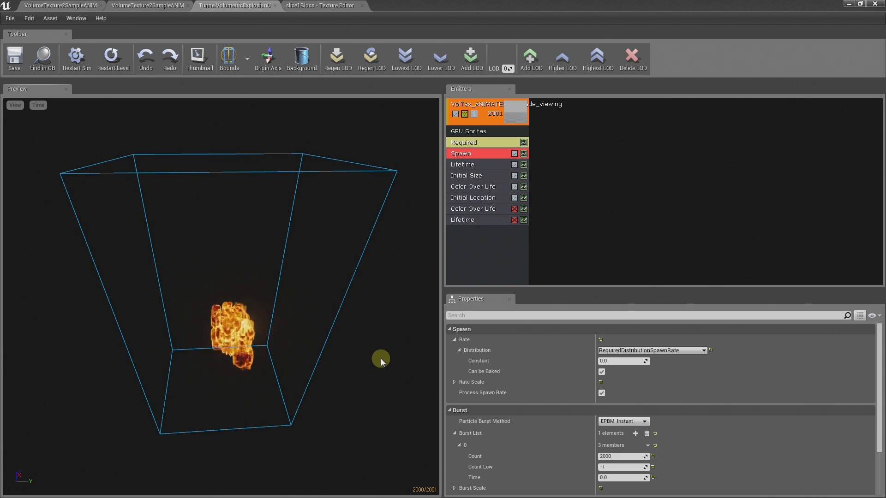
click(77, 55)
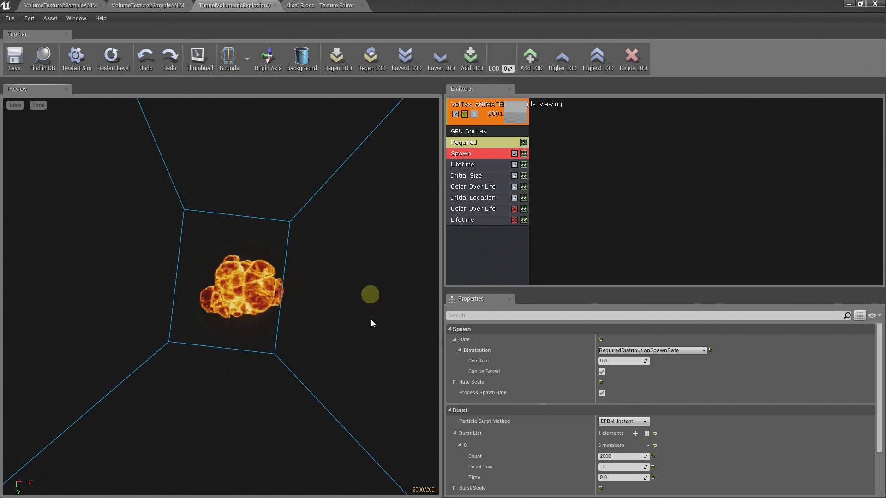
click(76, 56)
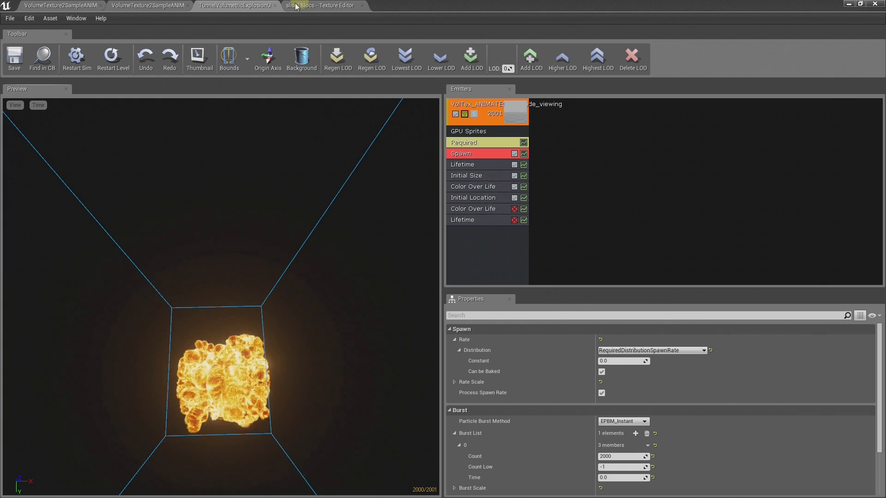
click(322, 6)
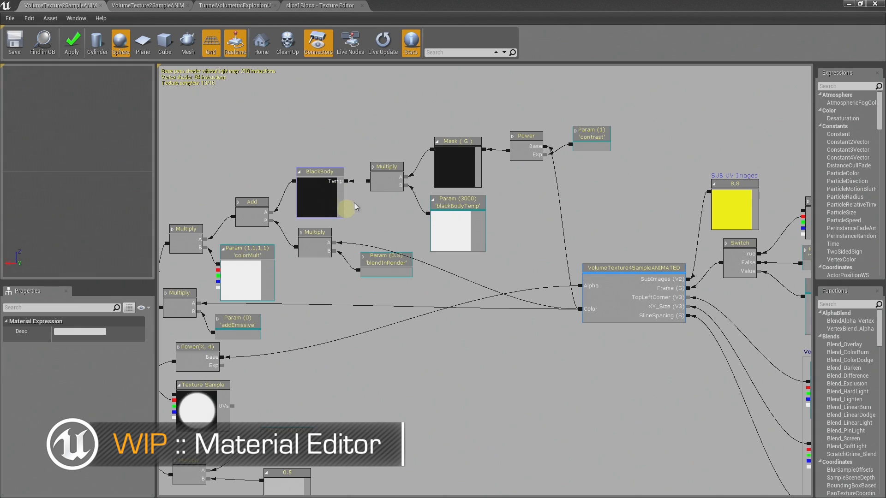
mouse_move(322, 196)
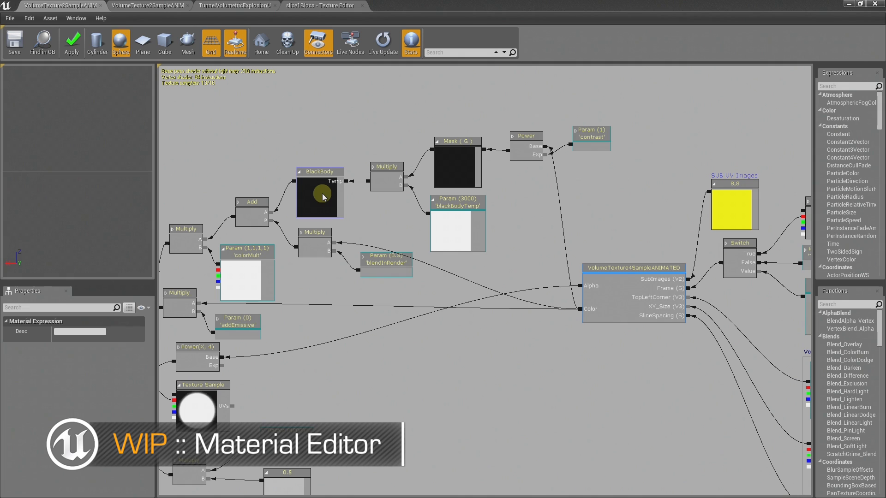
click(633, 267)
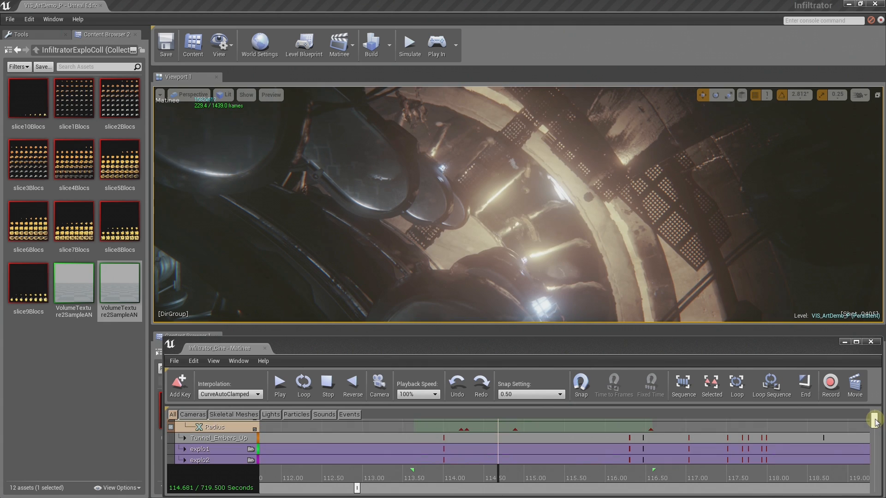
Step: Expand the ExploLight group's Movement and Brightness tracks in Matinee and review the shot
scroll(down, 3)
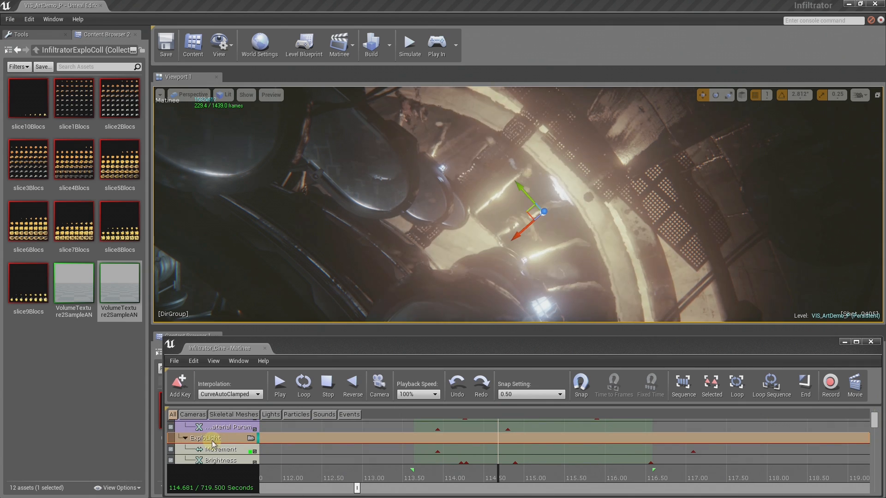
click(466, 475)
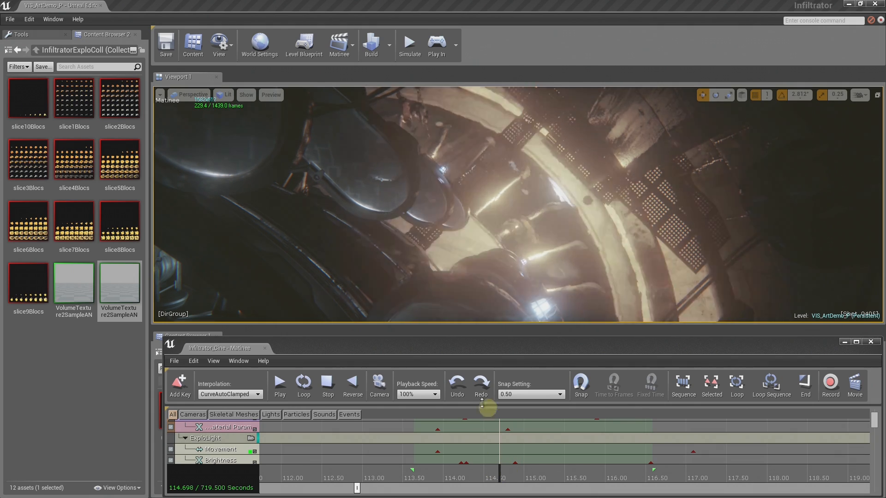
click(436, 45)
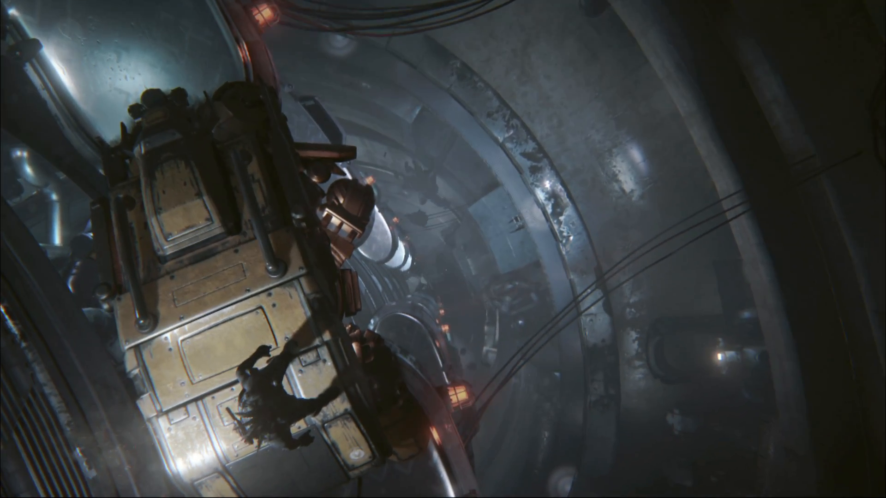